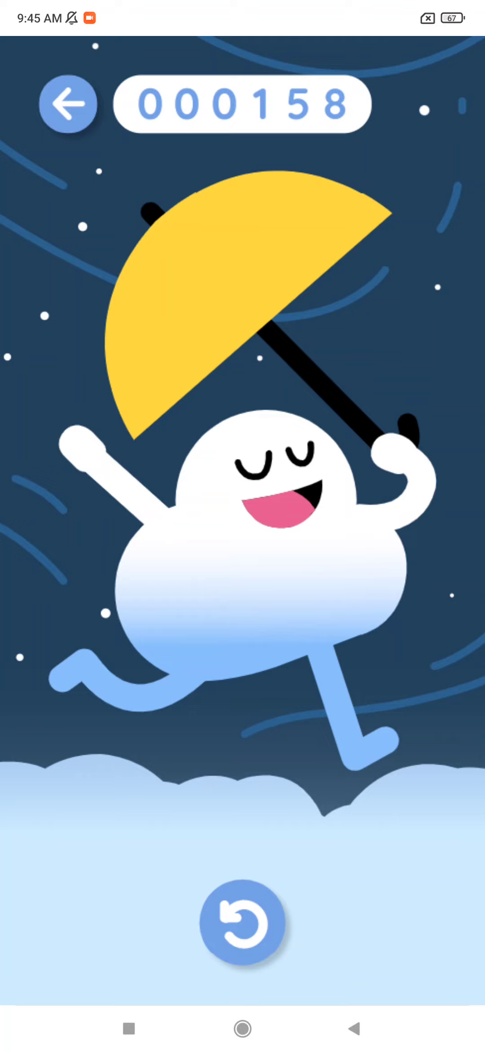
- Restart from the 158-point game-over screen and begin a new run
{"action": "left_click", "coordinate": [243, 925]}
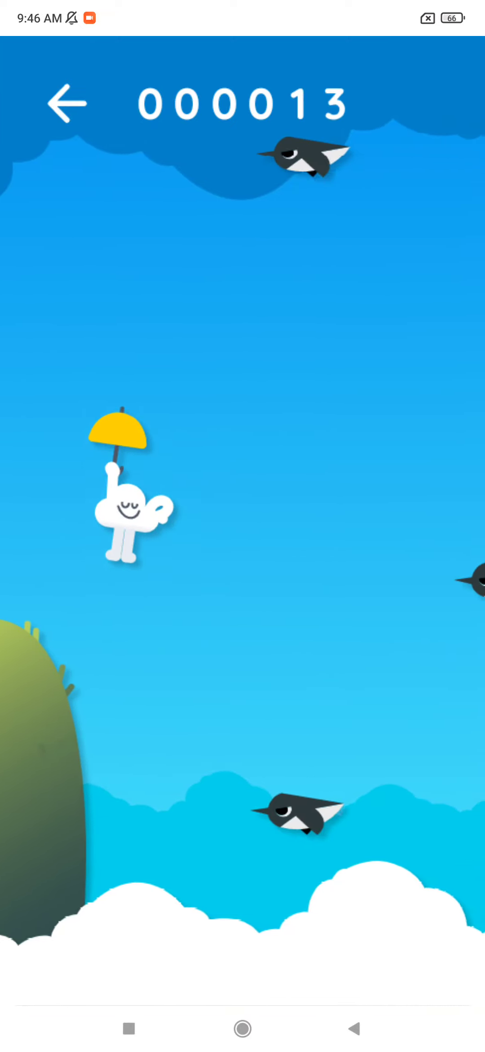
- Lift the cloud upward to dodge the birds as the score climbs toward 67
{"action": "left_click", "coordinate": [422, 623]}
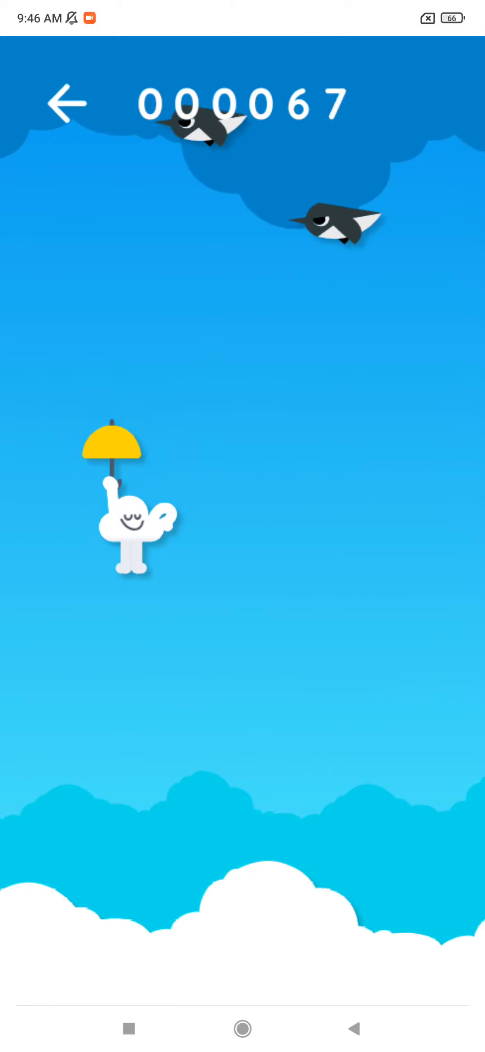
- Keep the cloud floating high, clear of the birds, as the score passes 110
{"action": "left_click", "coordinate": [106, 578]}
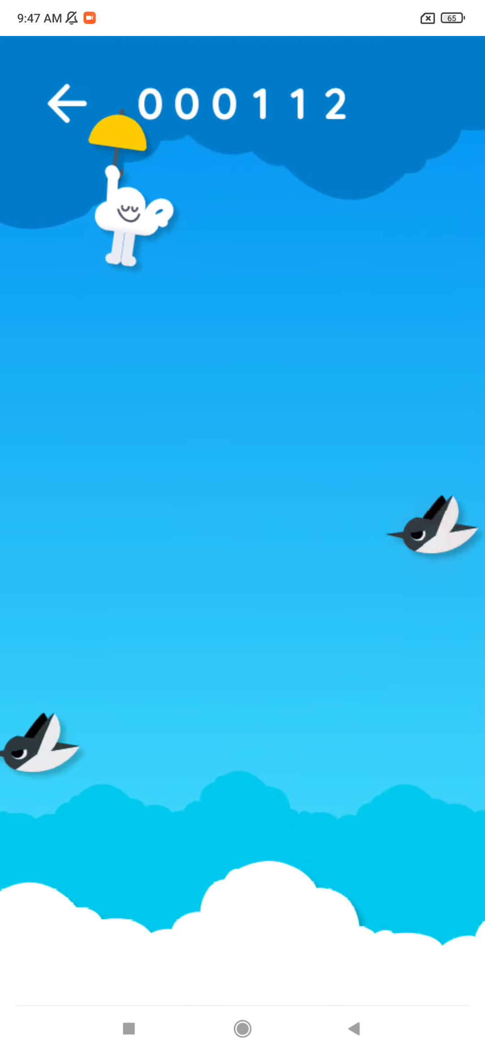
{"action": "left_click", "coordinate": [448, 574]}
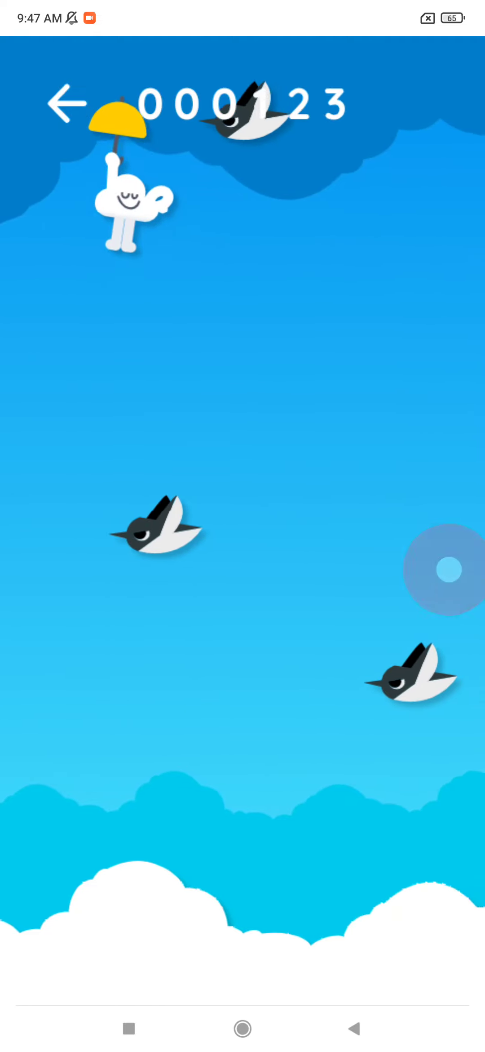